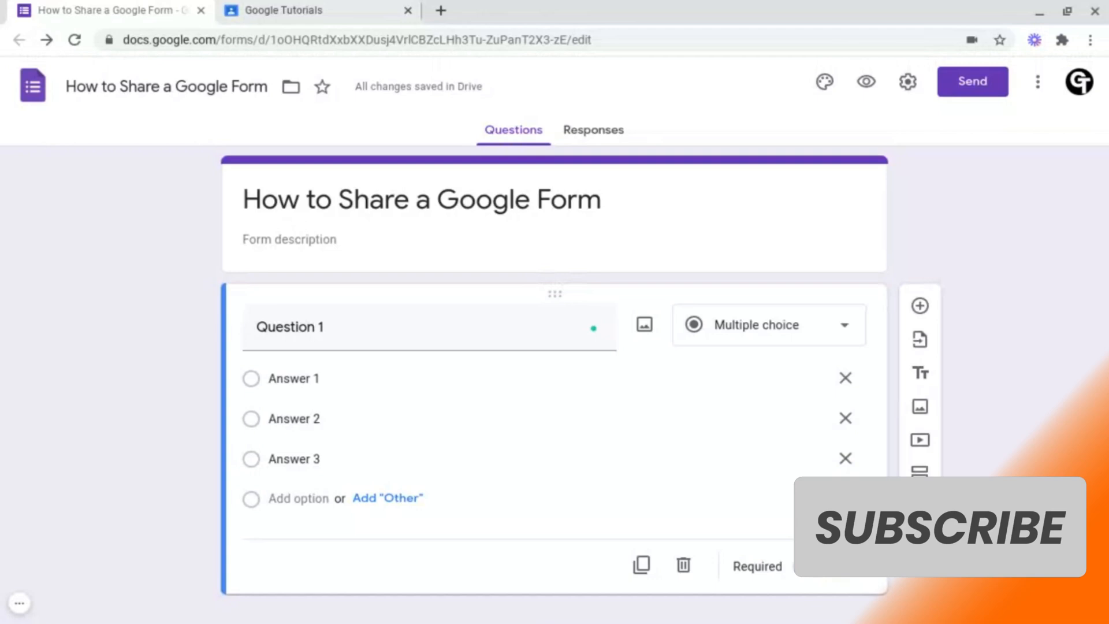
Step: From the Send form dialog, generate a shortened URL for the form and copy it for sharing
left_click(807, 566)
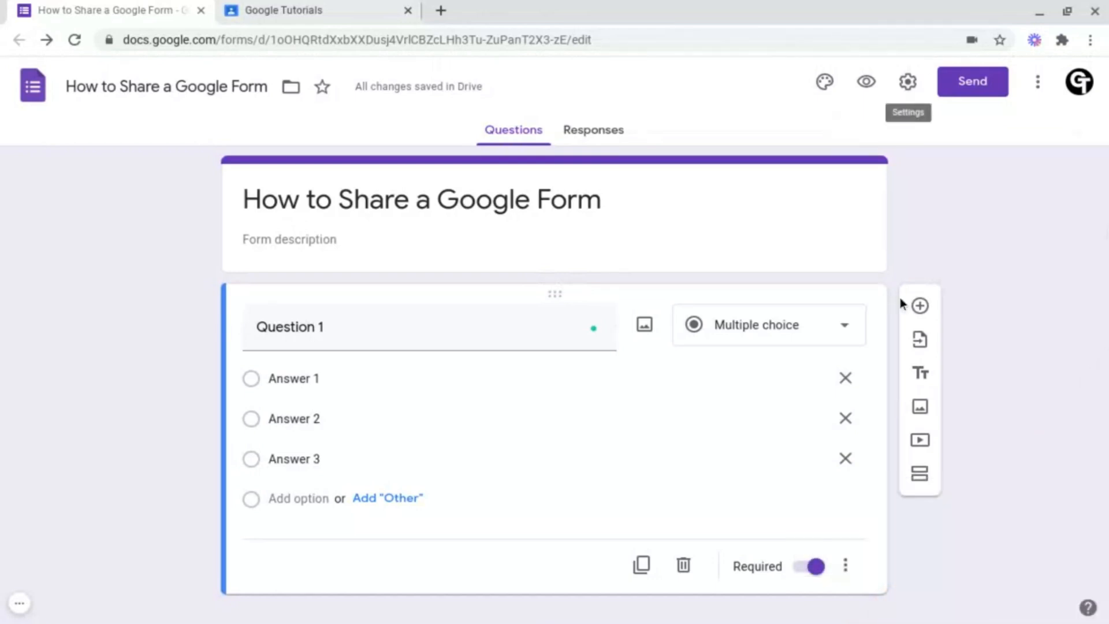
mouse_move(1023, 275)
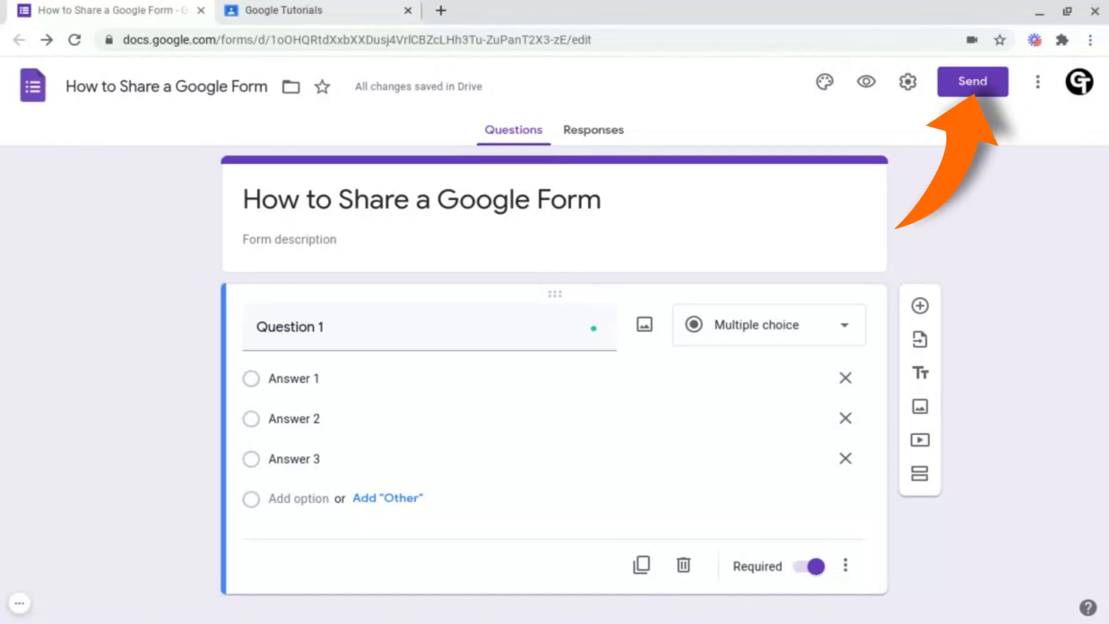
left_click(973, 81)
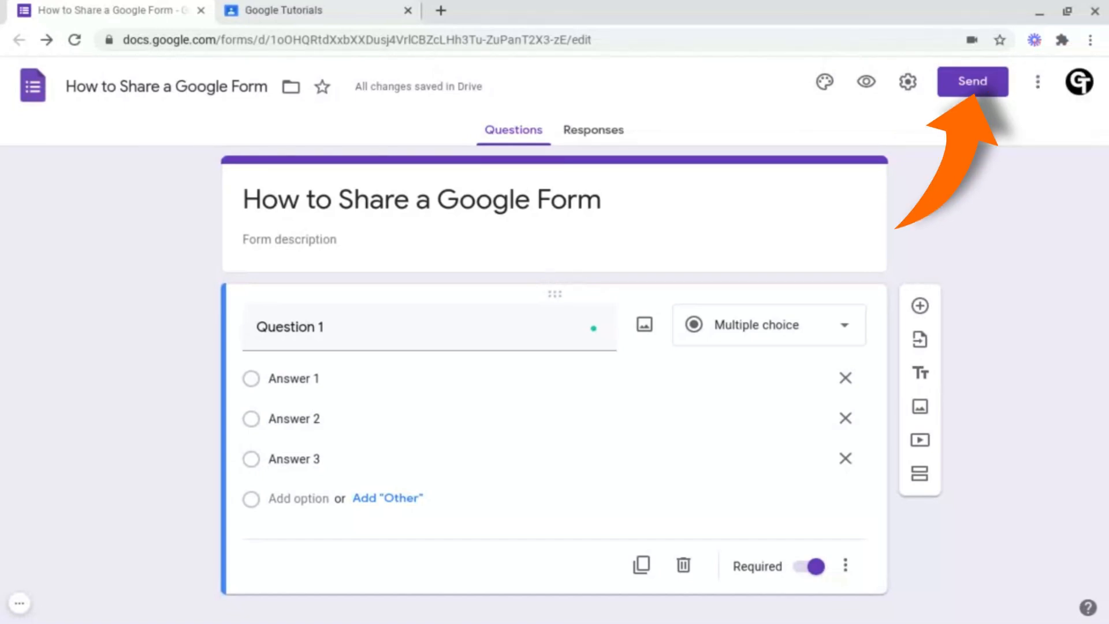
left_click(972, 81)
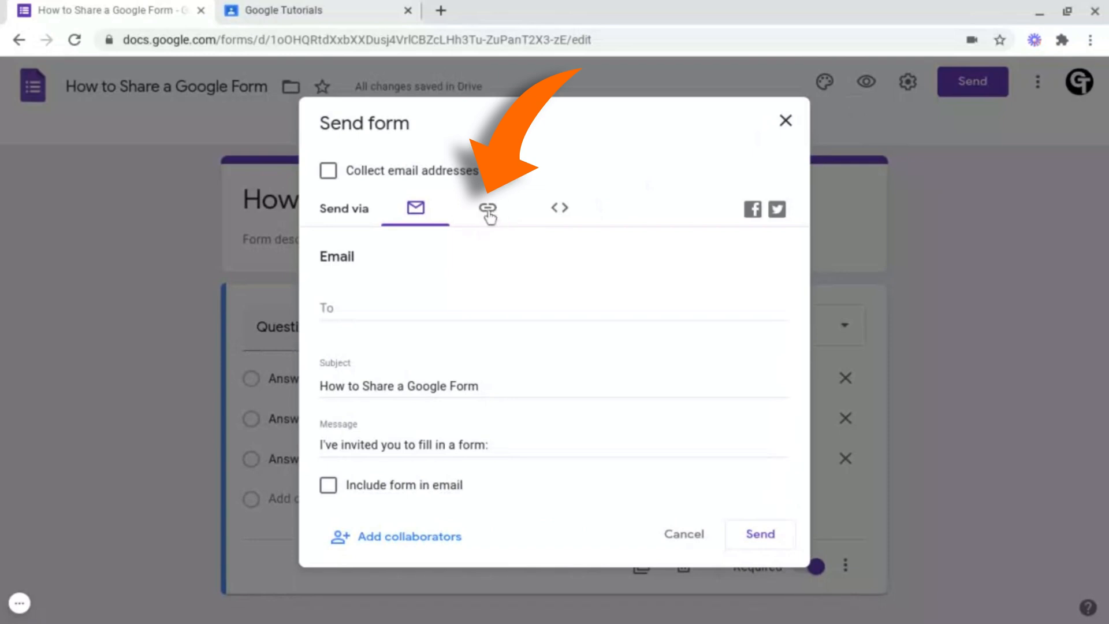
left_click(488, 207)
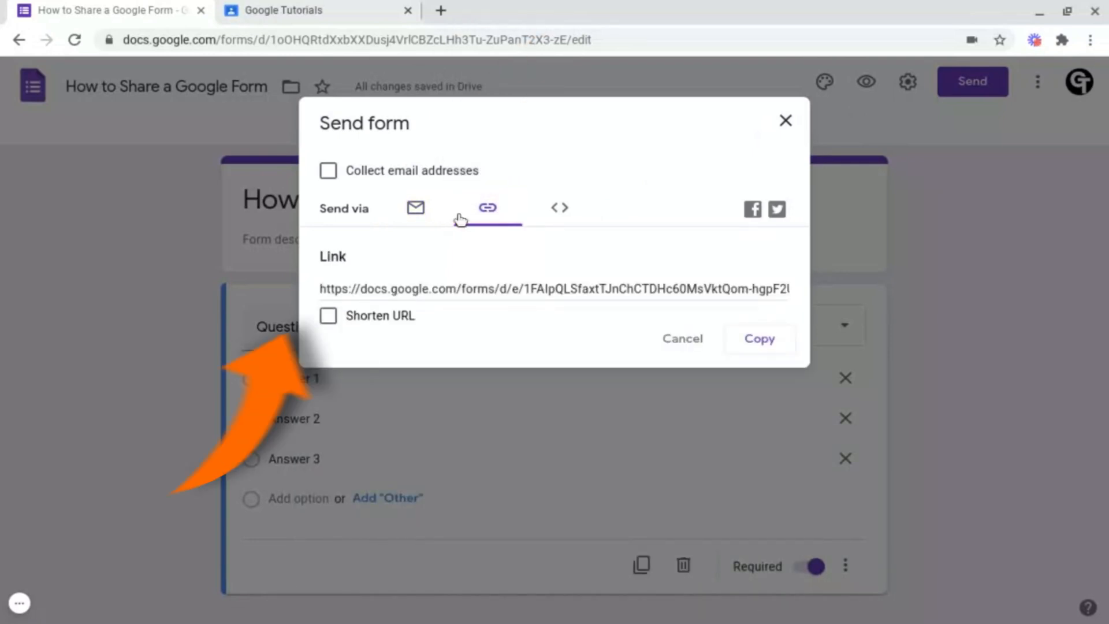
left_click(327, 315)
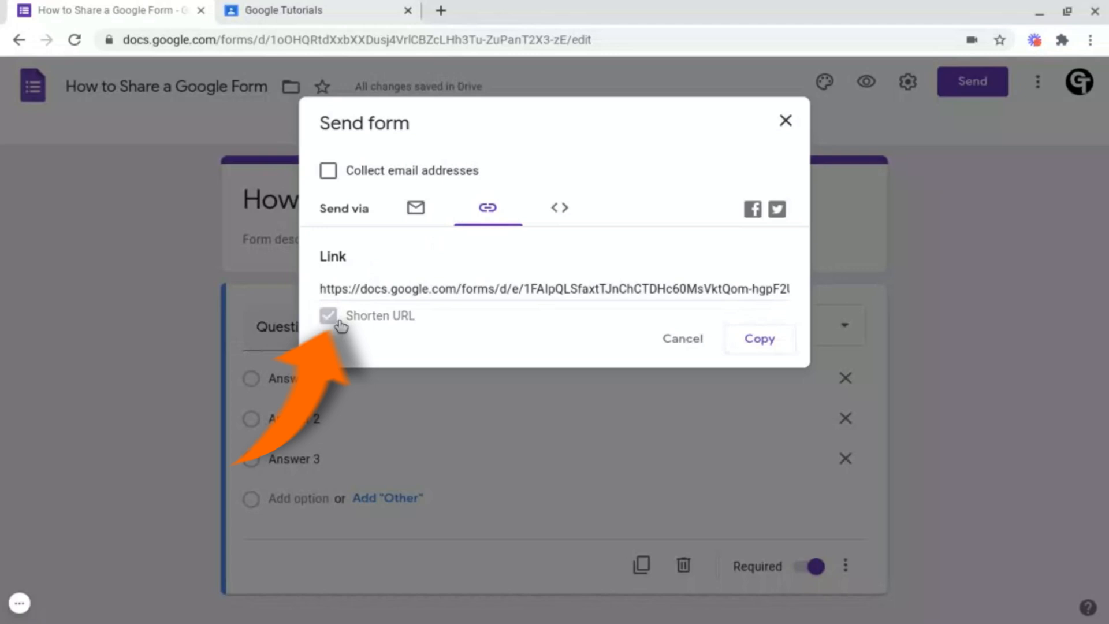
left_click(327, 315)
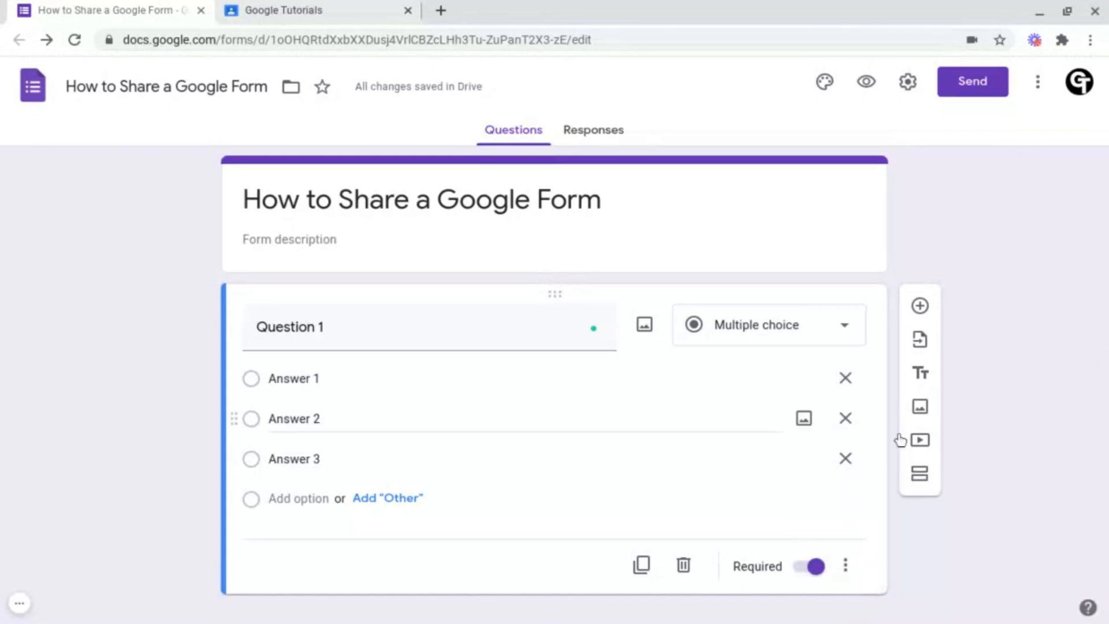
mouse_move(976, 344)
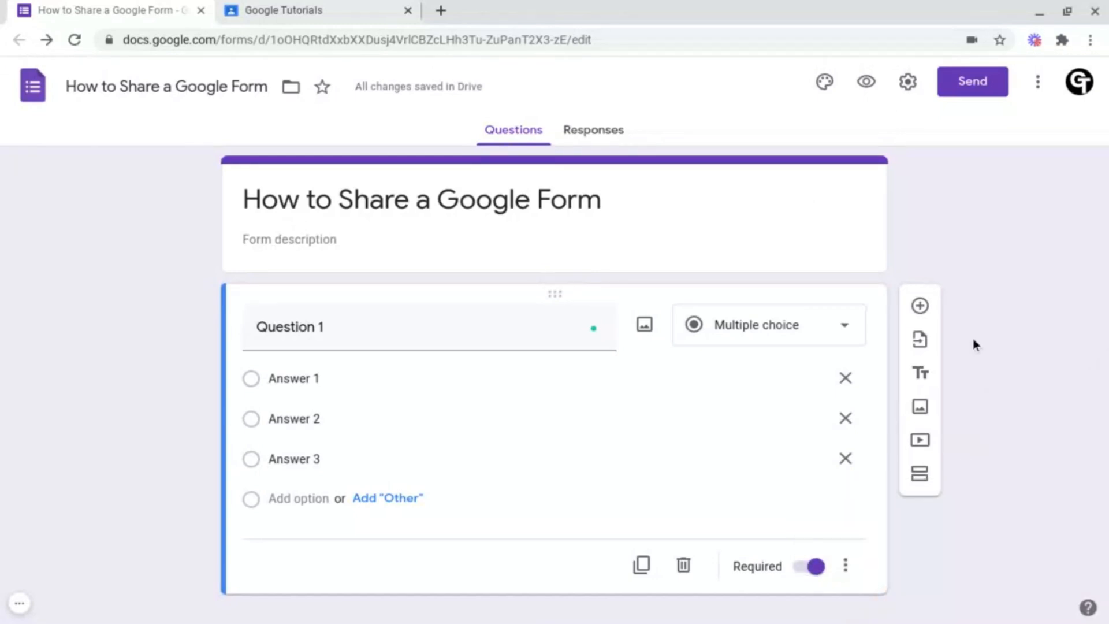